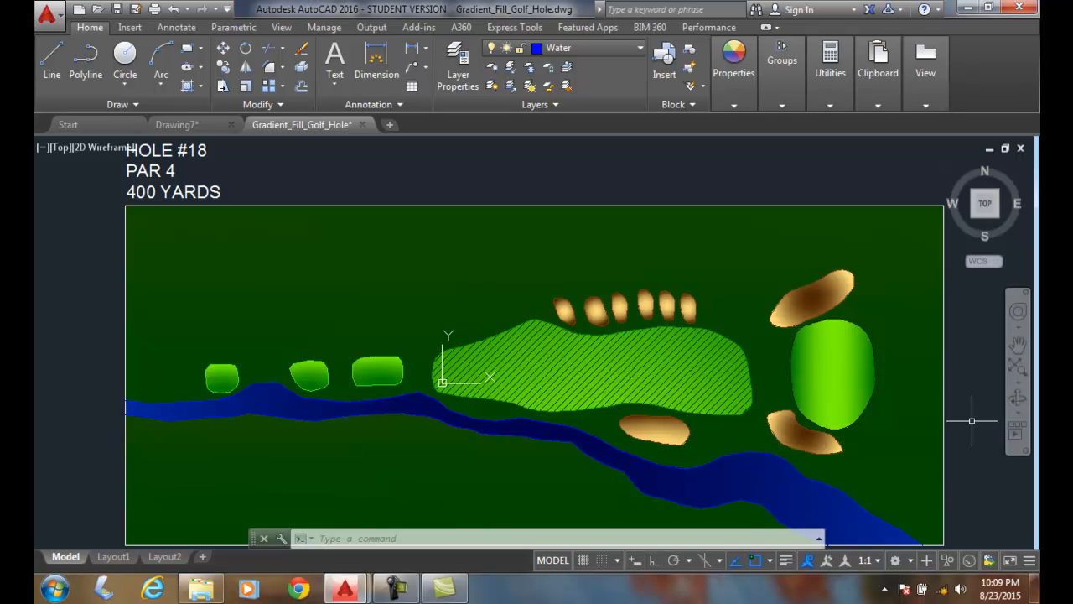
mouse_move(537, 436)
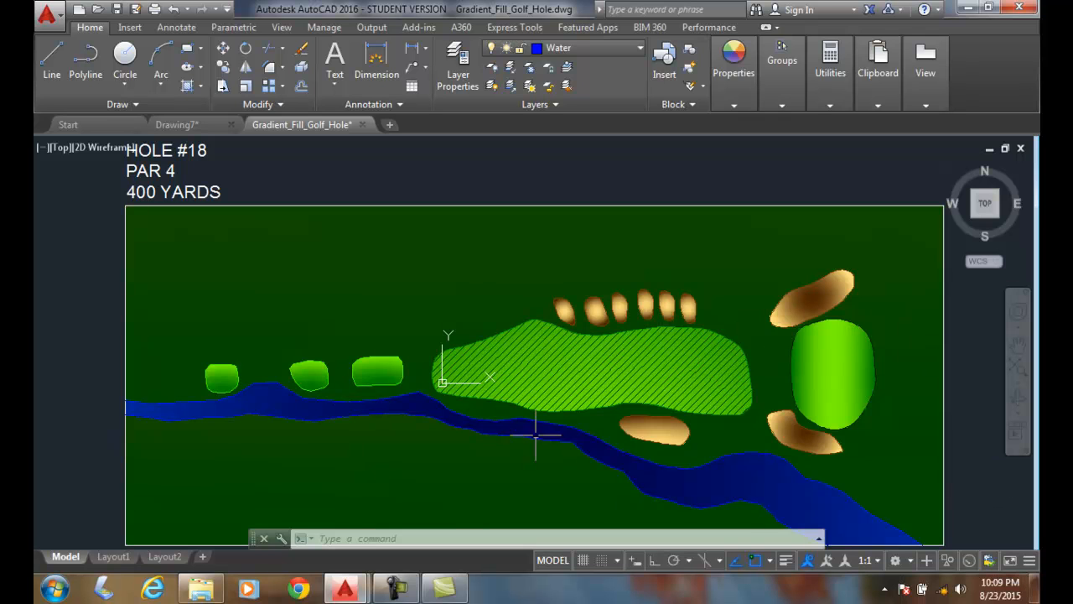
Give the Fairway Mower Pattern layer a transparency of 85 in the Layer Properties Manager.
left_click(578, 358)
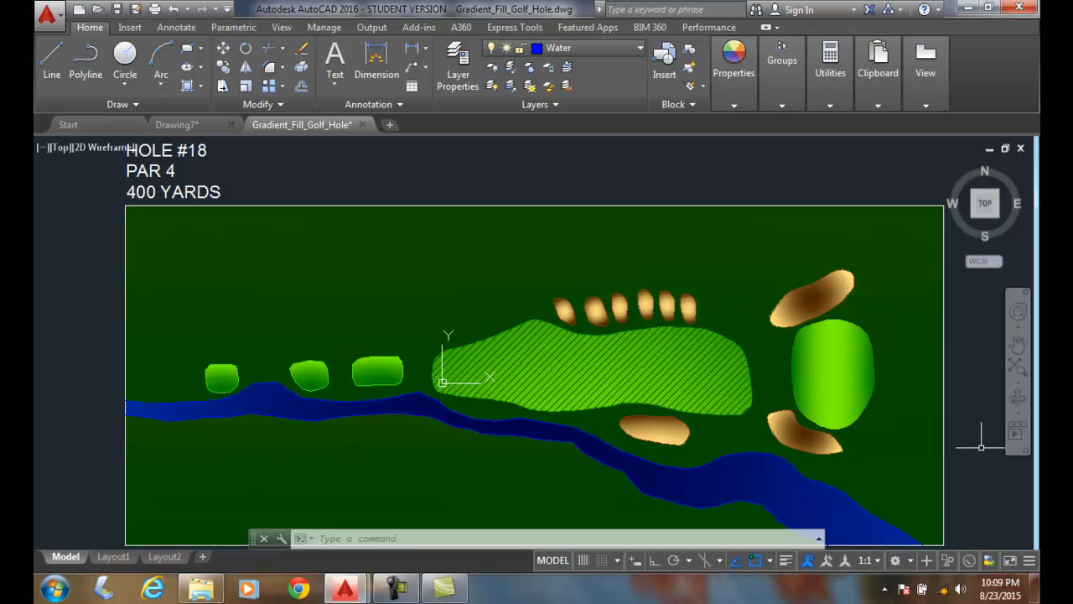
mouse_move(980, 449)
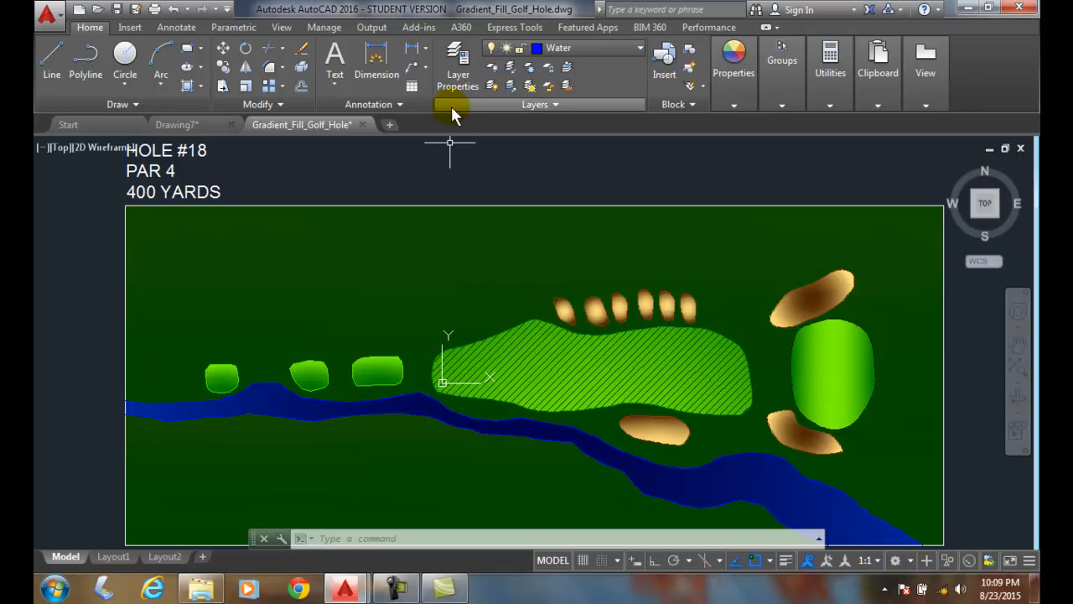
left_click(458, 64)
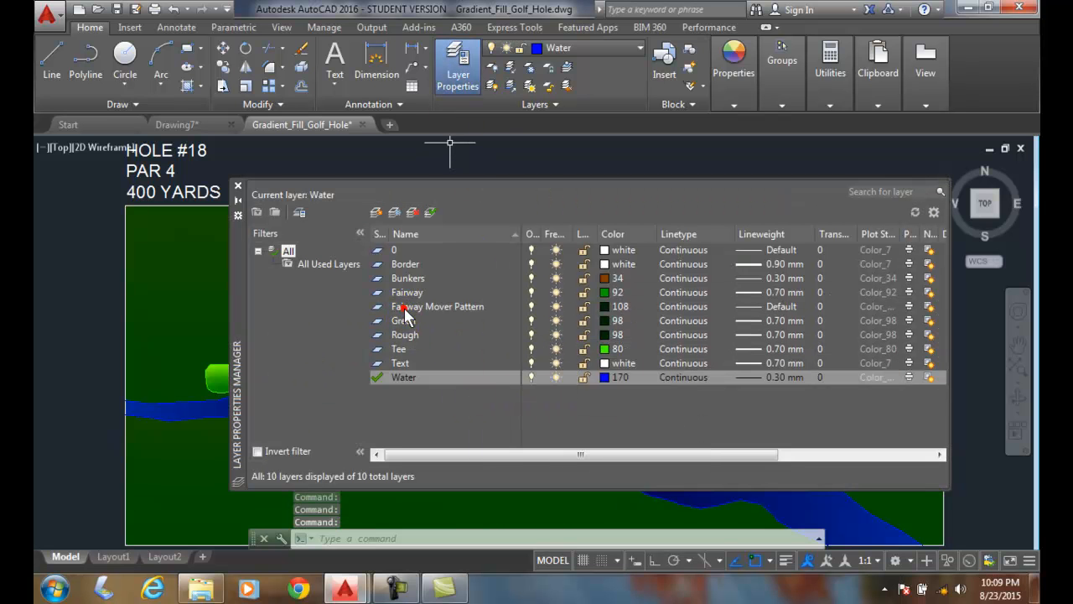
left_click(436, 305)
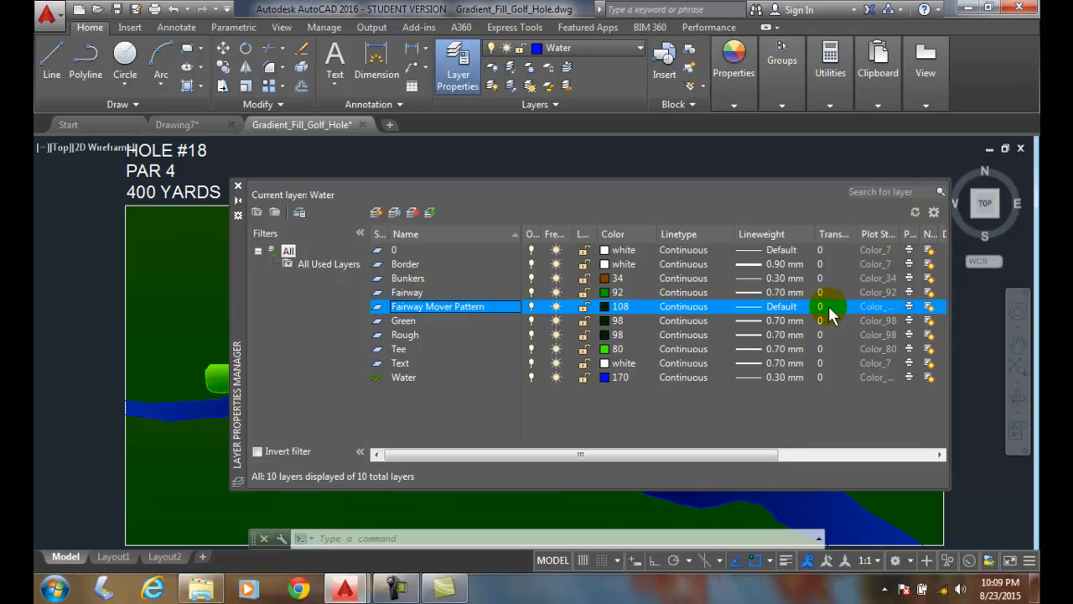
left_click(820, 305)
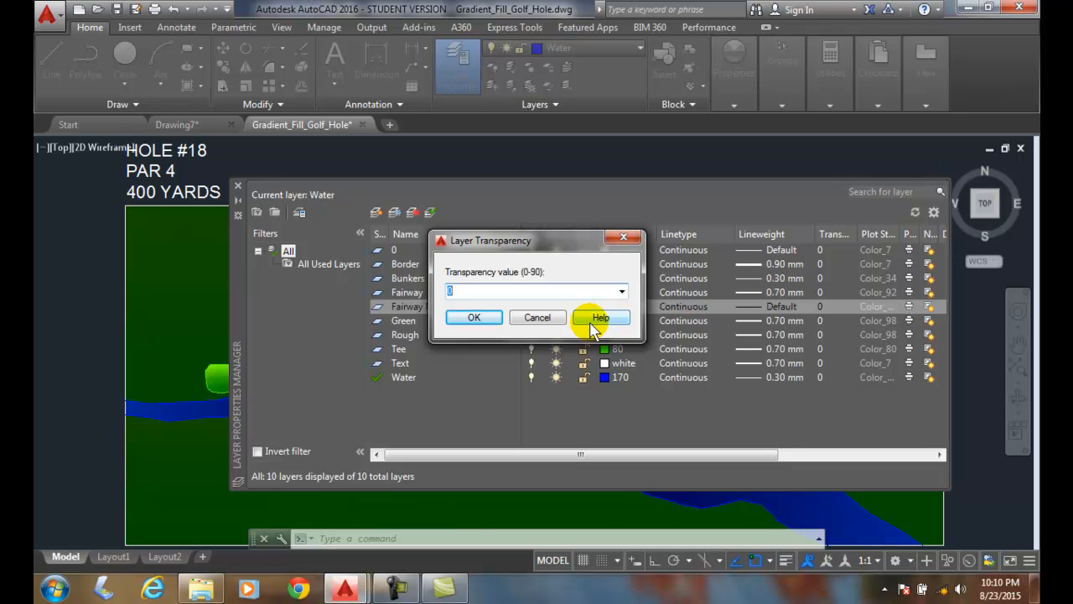
type("85")
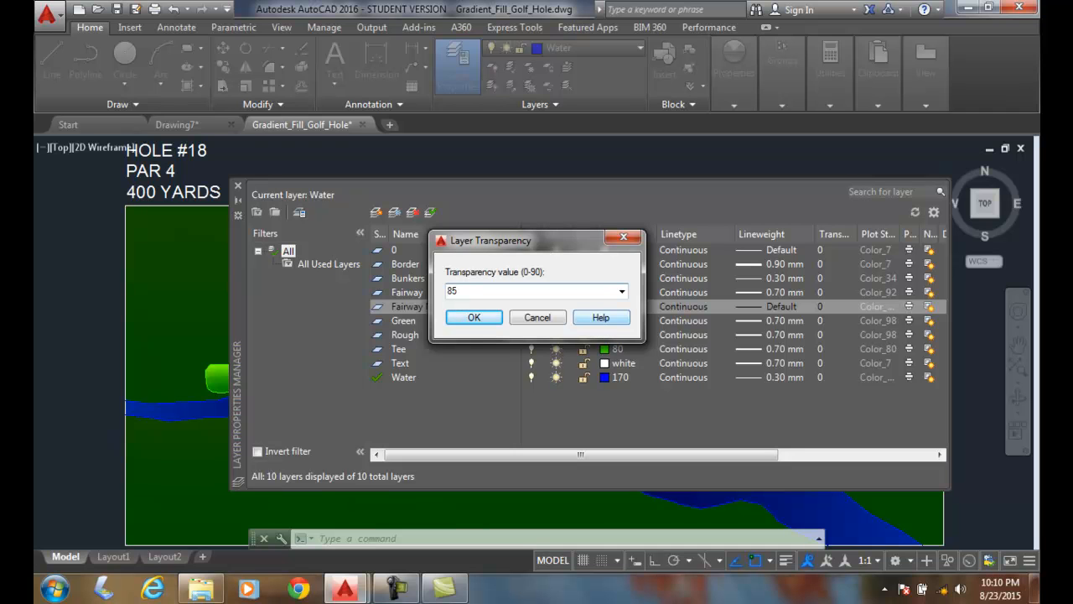
left_click(473, 317)
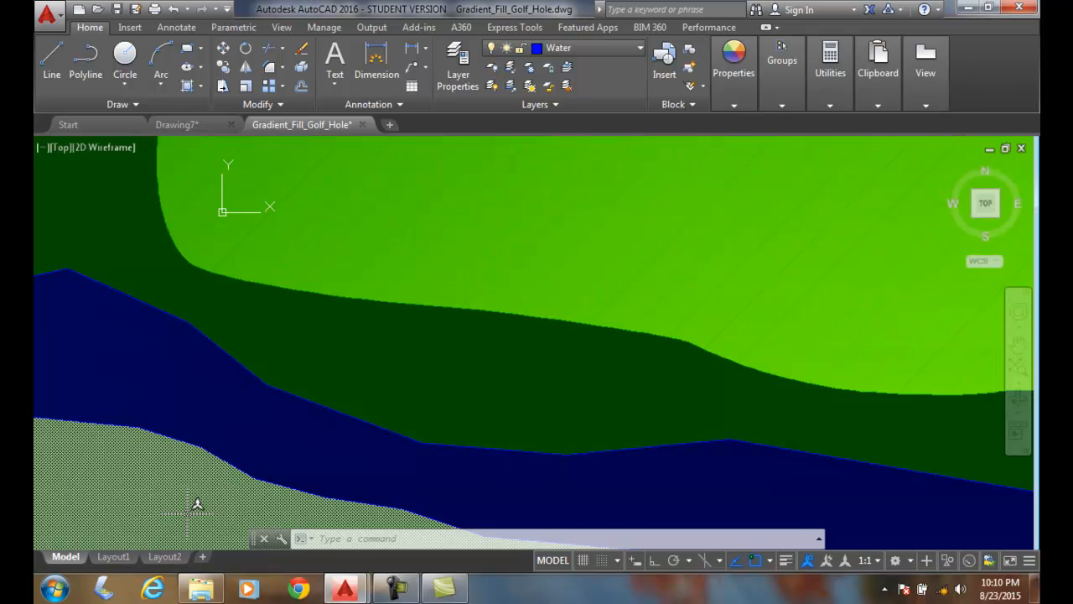
mouse_move(248, 322)
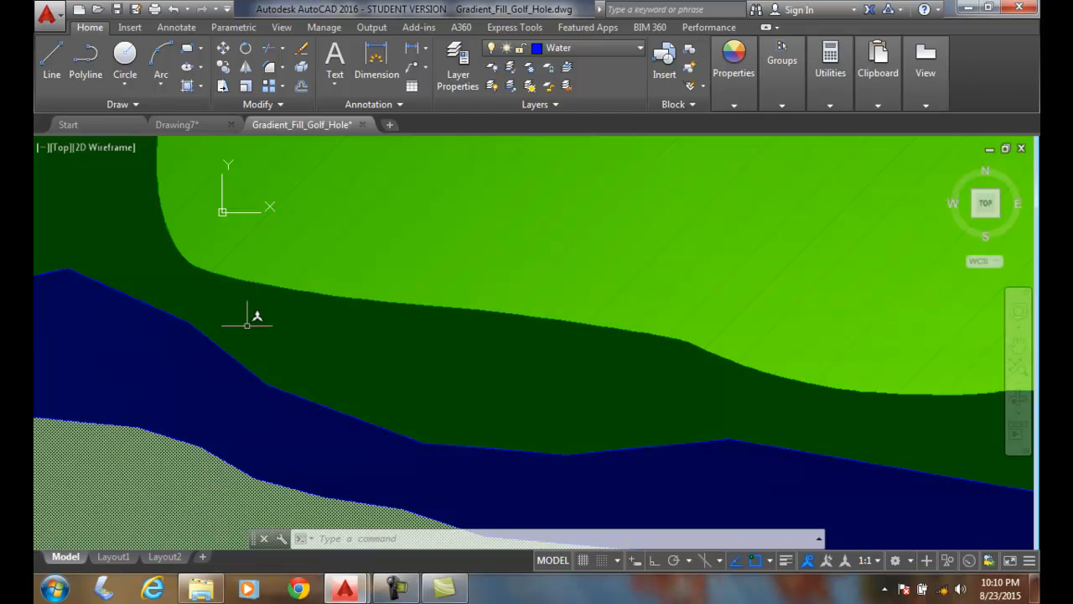
Restore the Fairway Mower Pattern layer's transparency to 0 and return to the drawing.
left_click(457, 63)
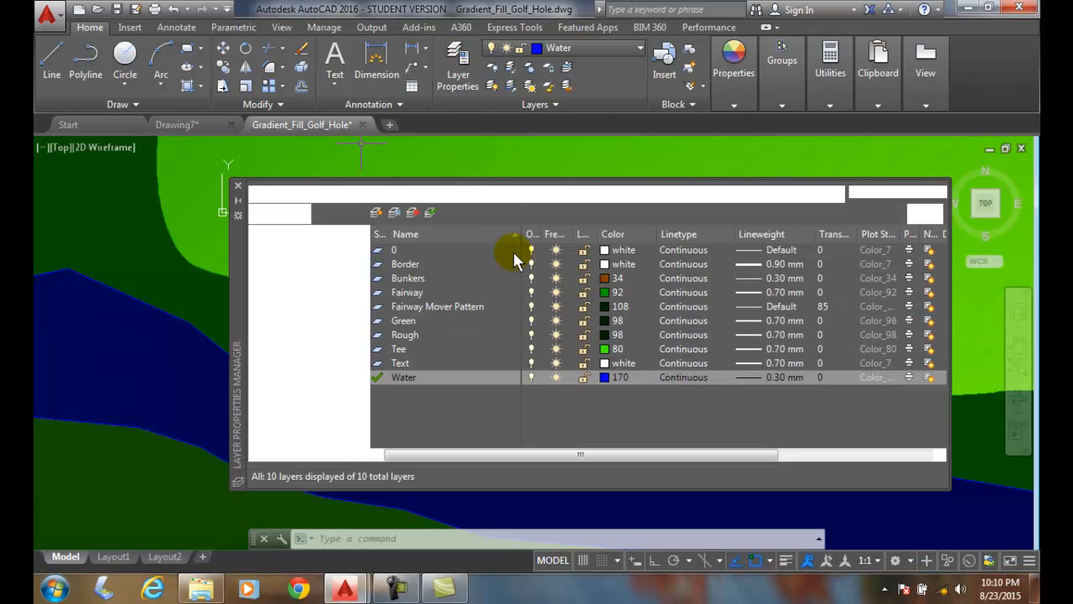
left_click(458, 63)
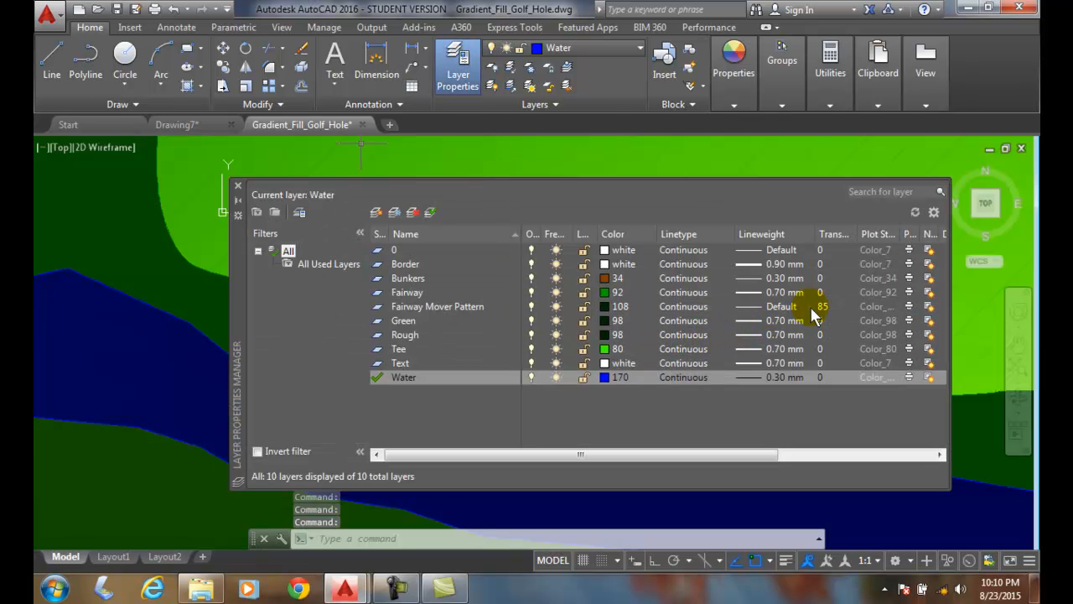
left_click(822, 305)
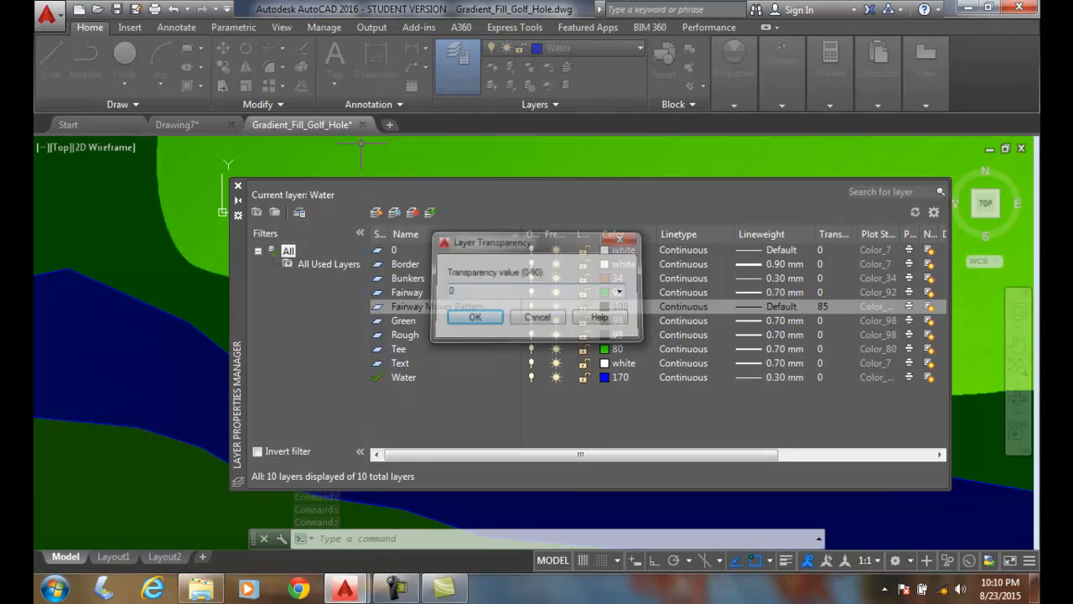
left_click(475, 317)
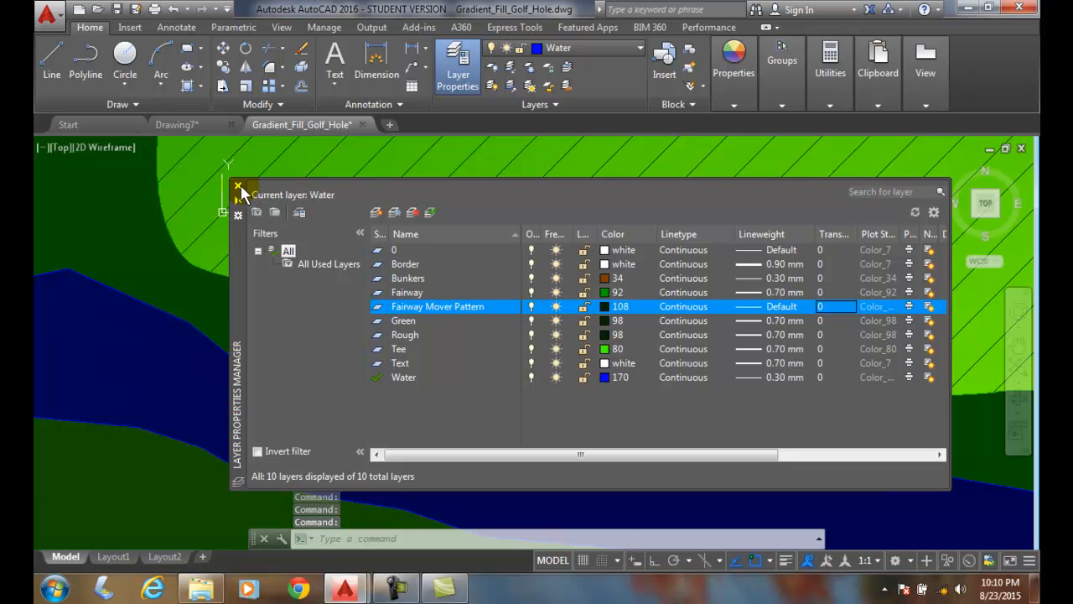
left_click(238, 186)
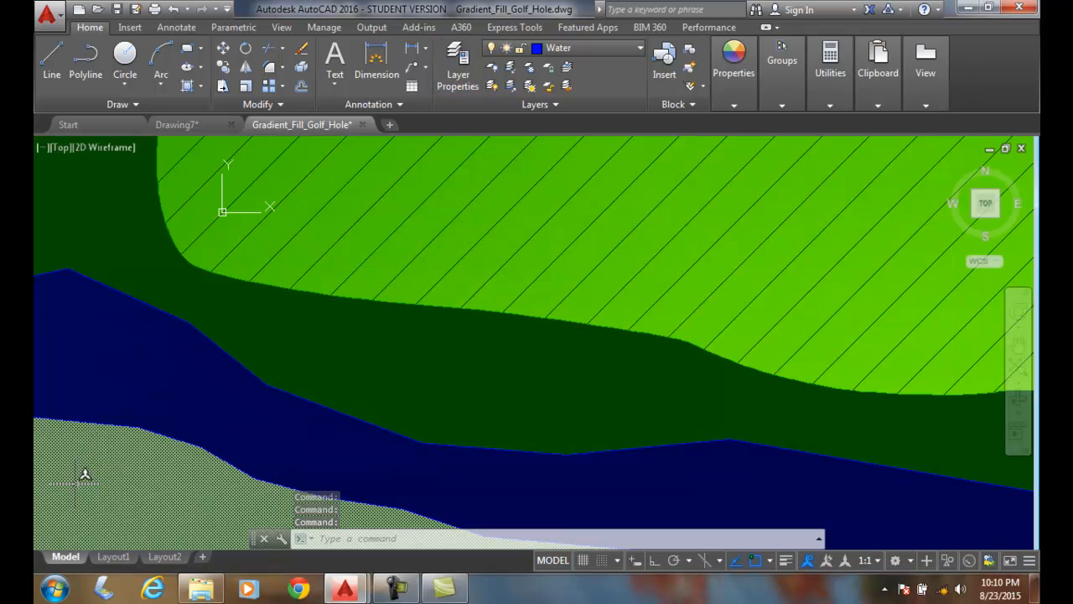